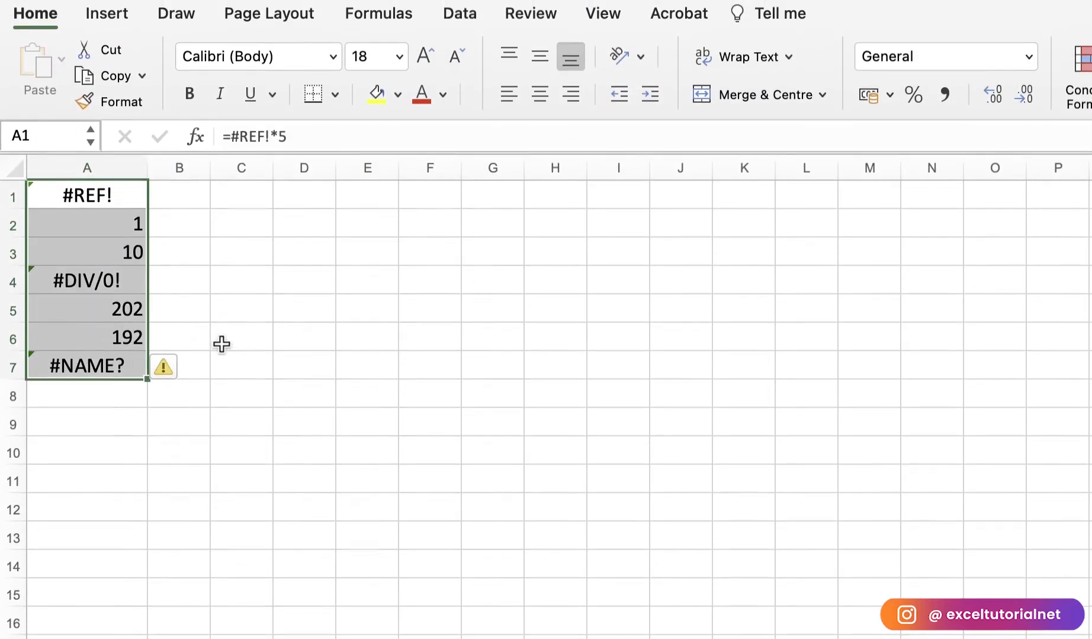
Step: Enter =ISERROR over A1:A7 in B1 so TRUE/FALSE spills down B1:B7
{"action": "left_click", "coordinate": [179, 224]}
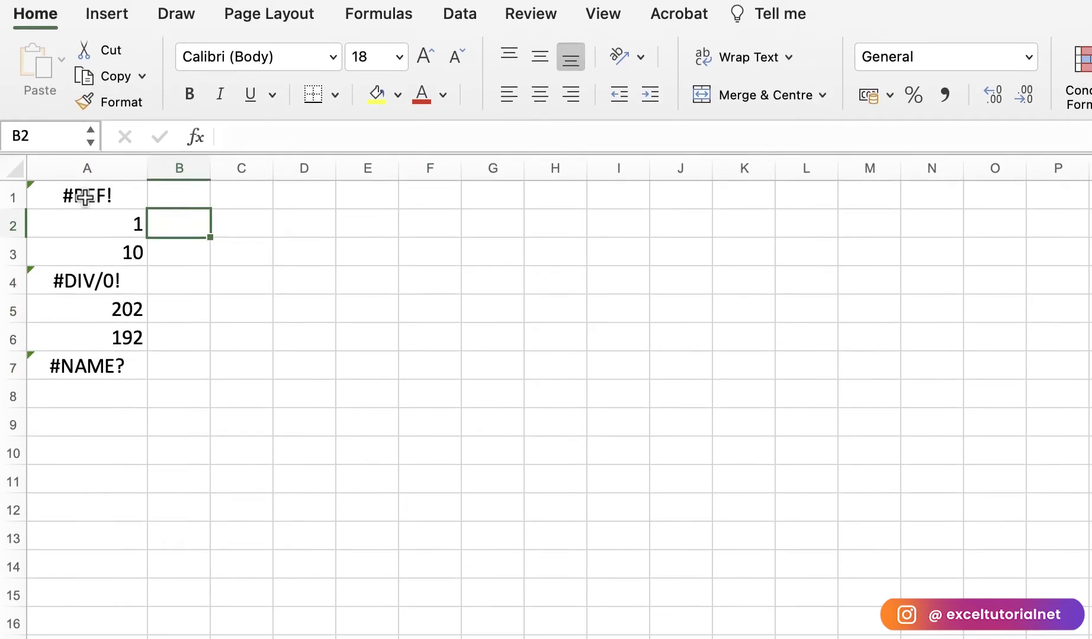
{"action": "mouse_move", "coordinate": [253, 232]}
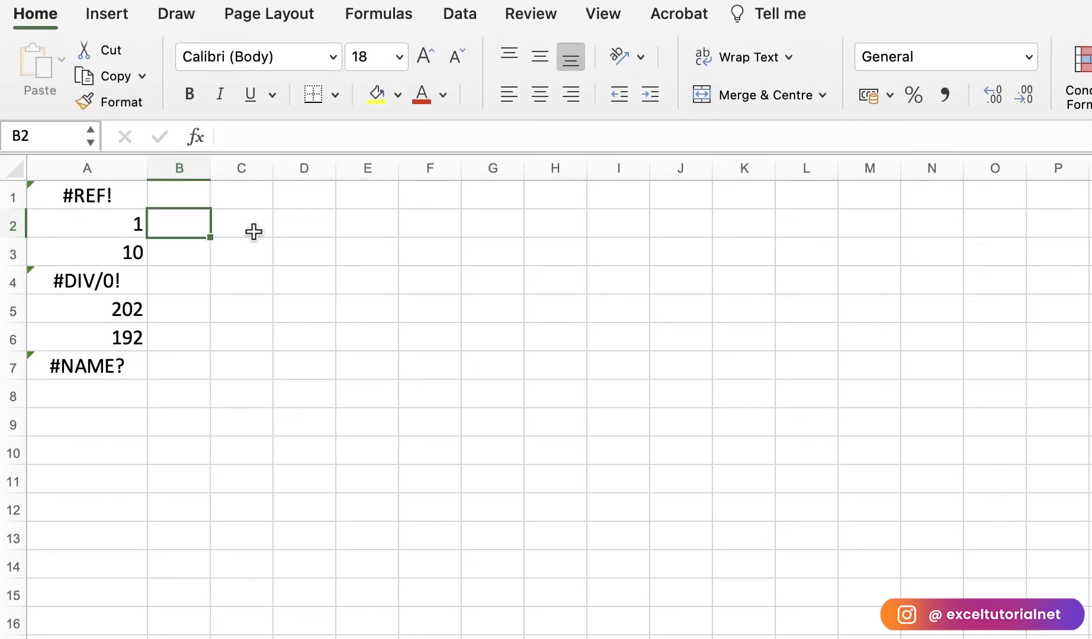
{"action": "mouse_move", "coordinate": [301, 242]}
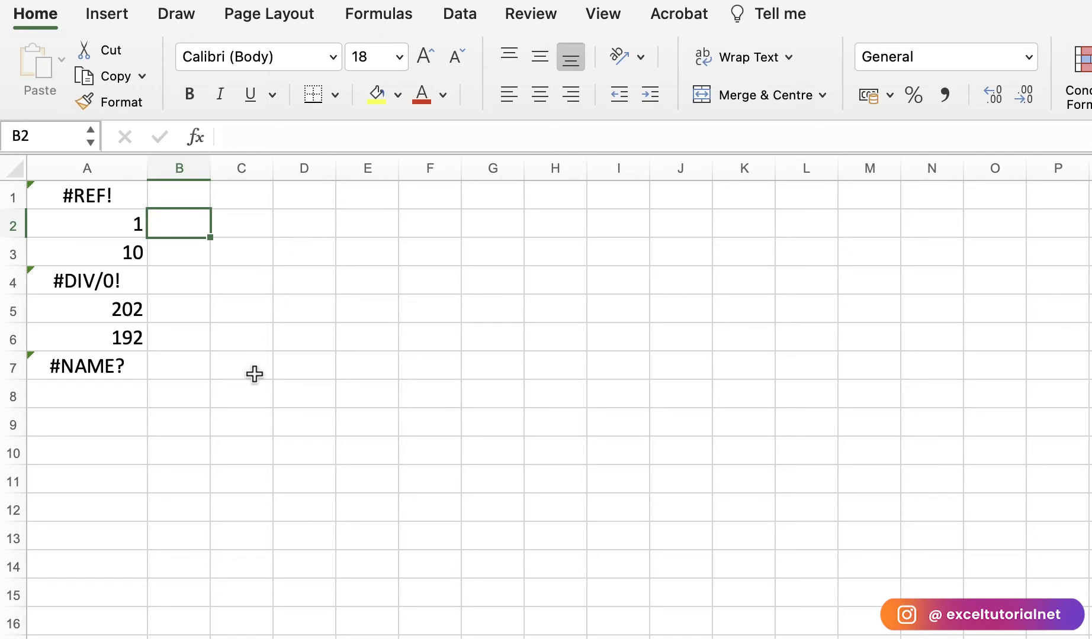
{"action": "left_click", "coordinate": [178, 195]}
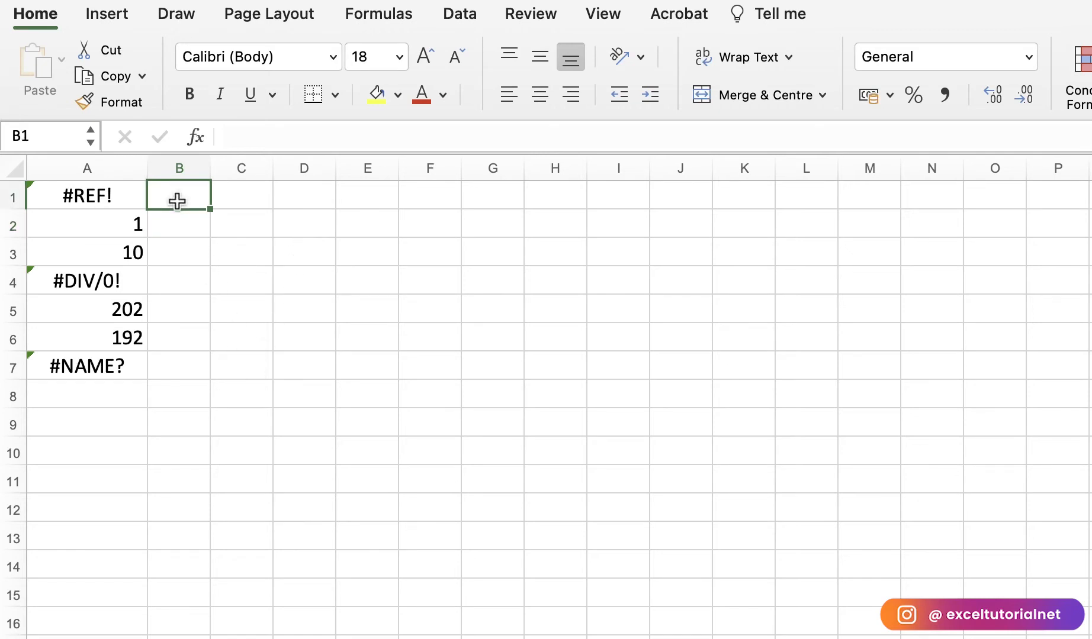
{"action": "mouse_move", "coordinate": [125, 336]}
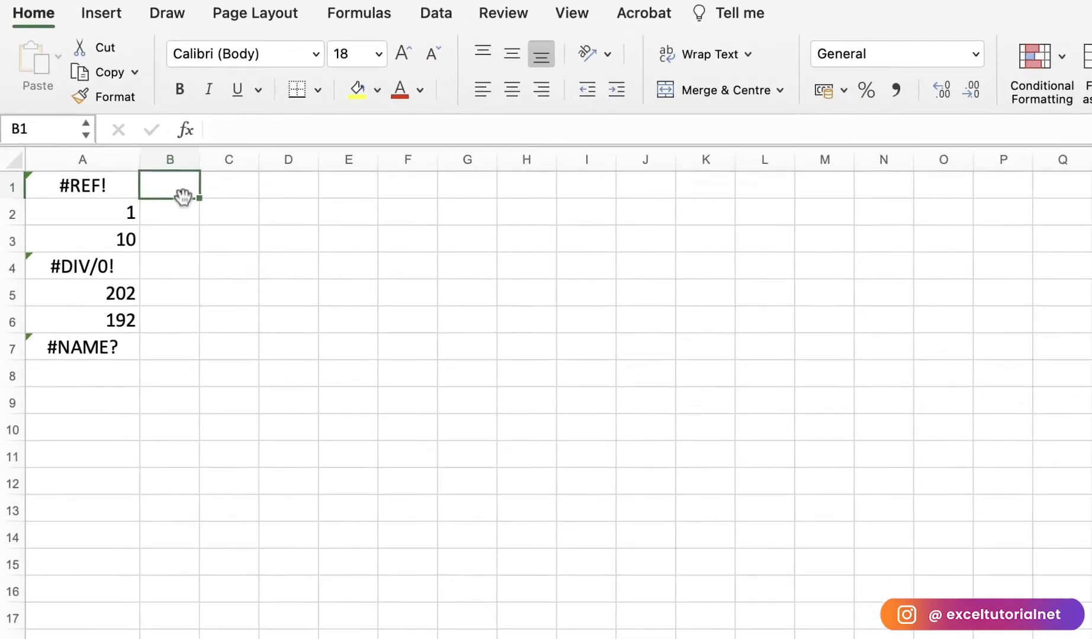
{"action": "double_click", "coordinate": [169, 185]}
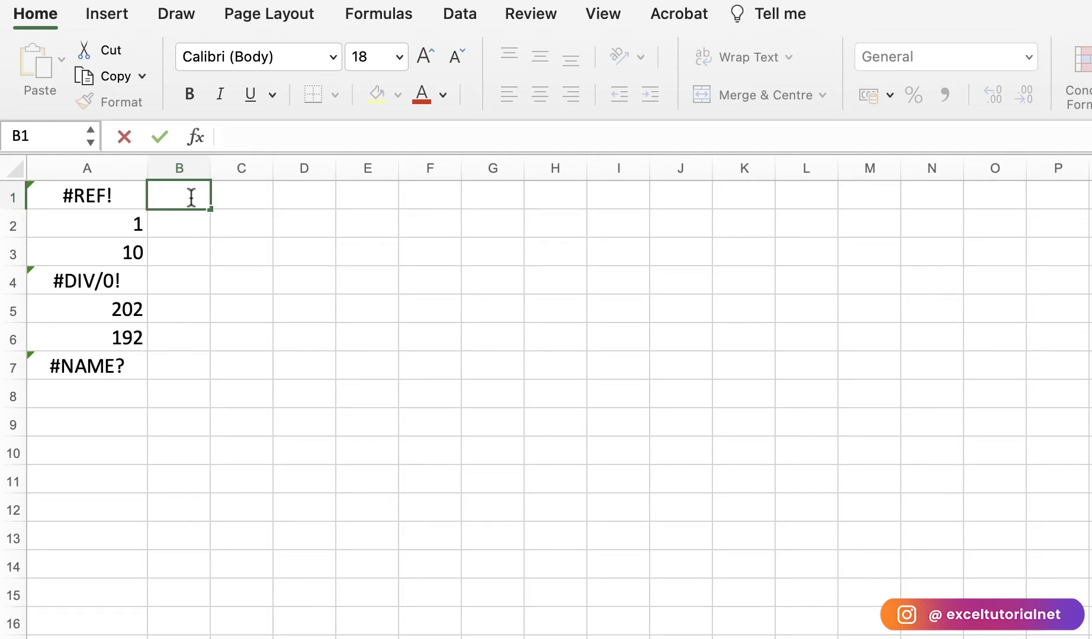
{"action": "type", "text": "=is"}
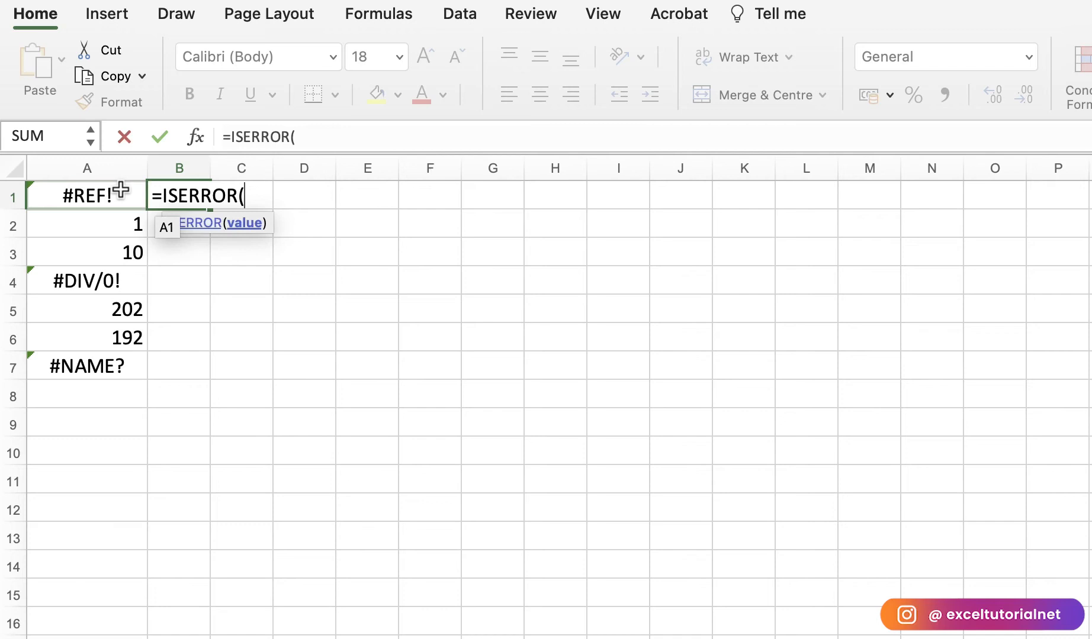
{"action": "left_click_drag", "start_coordinate": [87, 194], "coordinate": [86, 281]}
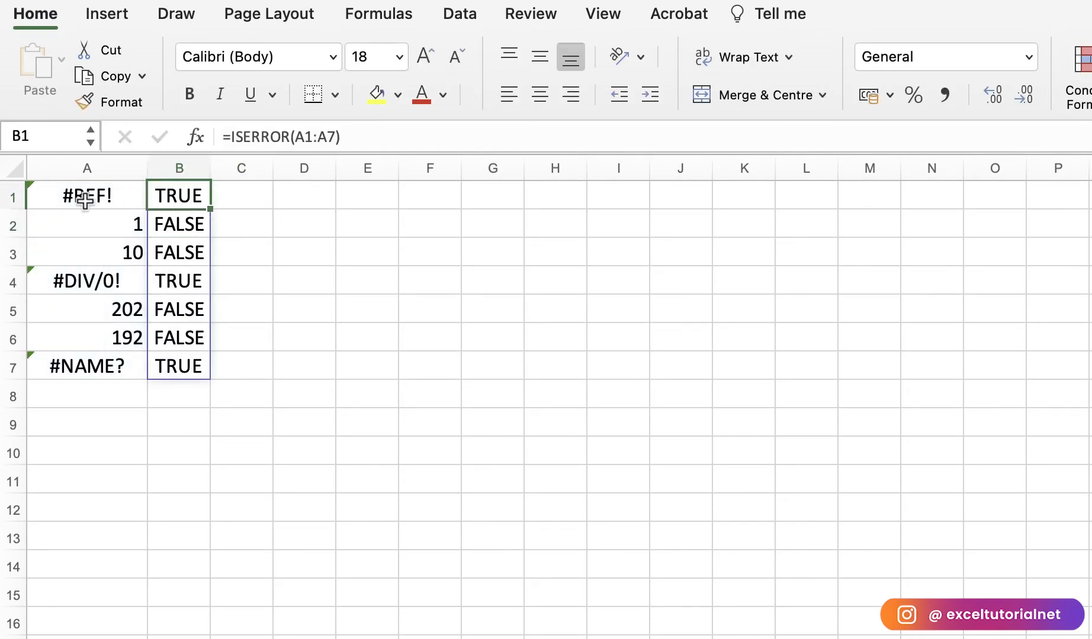
{"action": "mouse_move", "coordinate": [179, 195]}
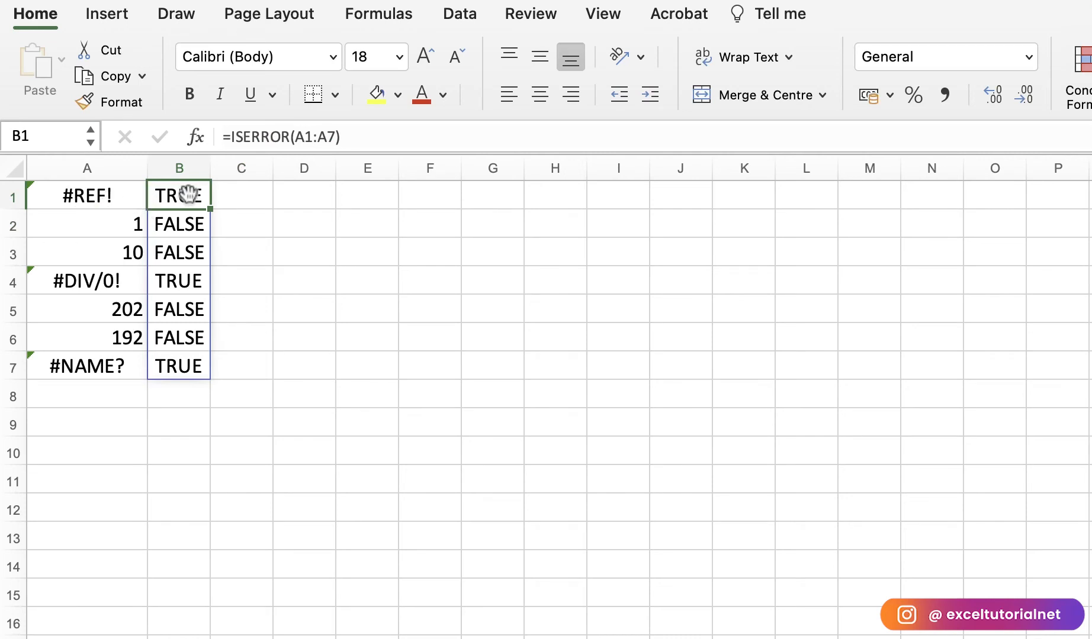
{"action": "left_click", "coordinate": [178, 225]}
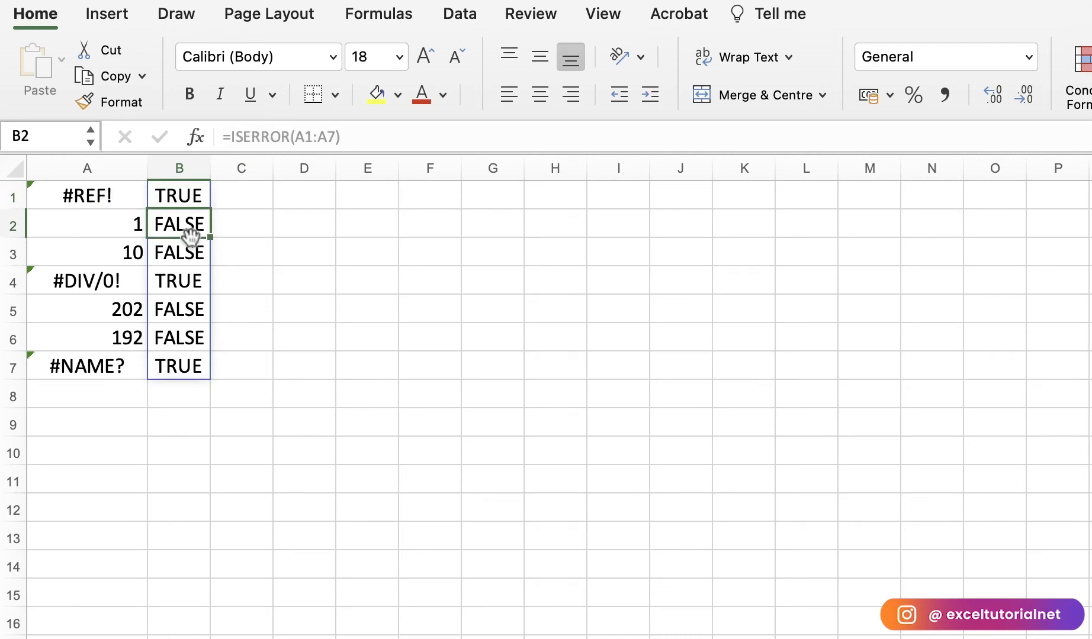
{"action": "mouse_move", "coordinate": [107, 253]}
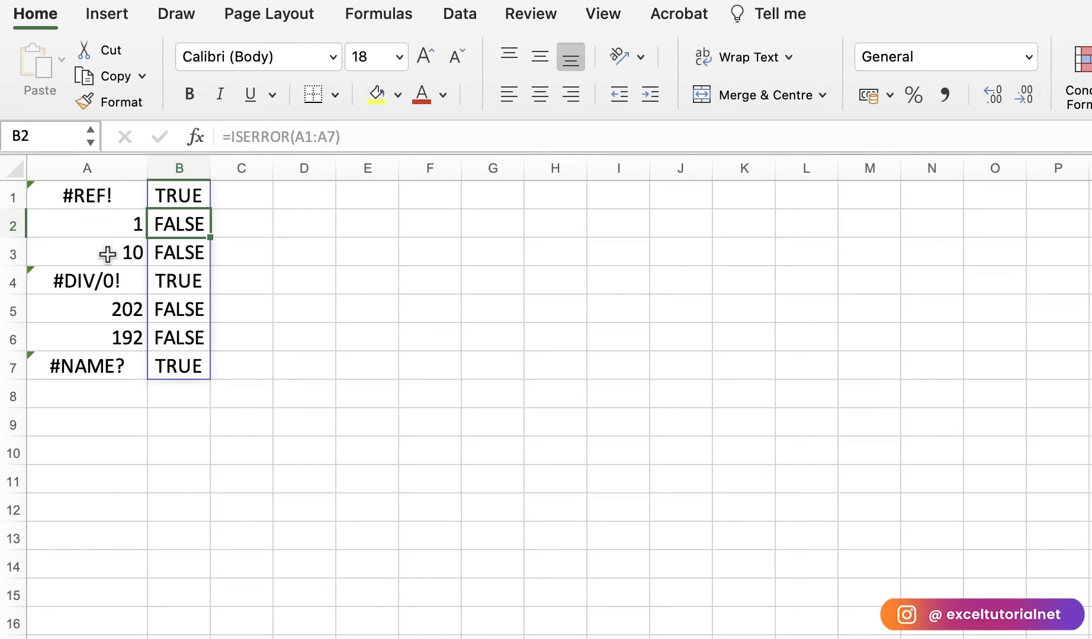
{"action": "mouse_move", "coordinate": [204, 282]}
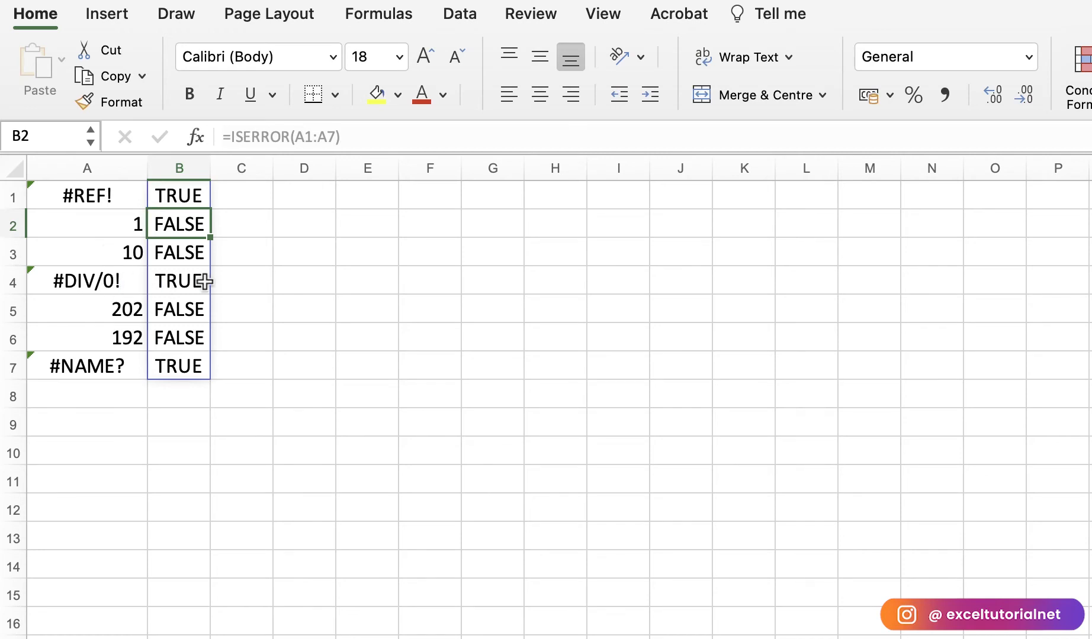
{"action": "mouse_move", "coordinate": [248, 199]}
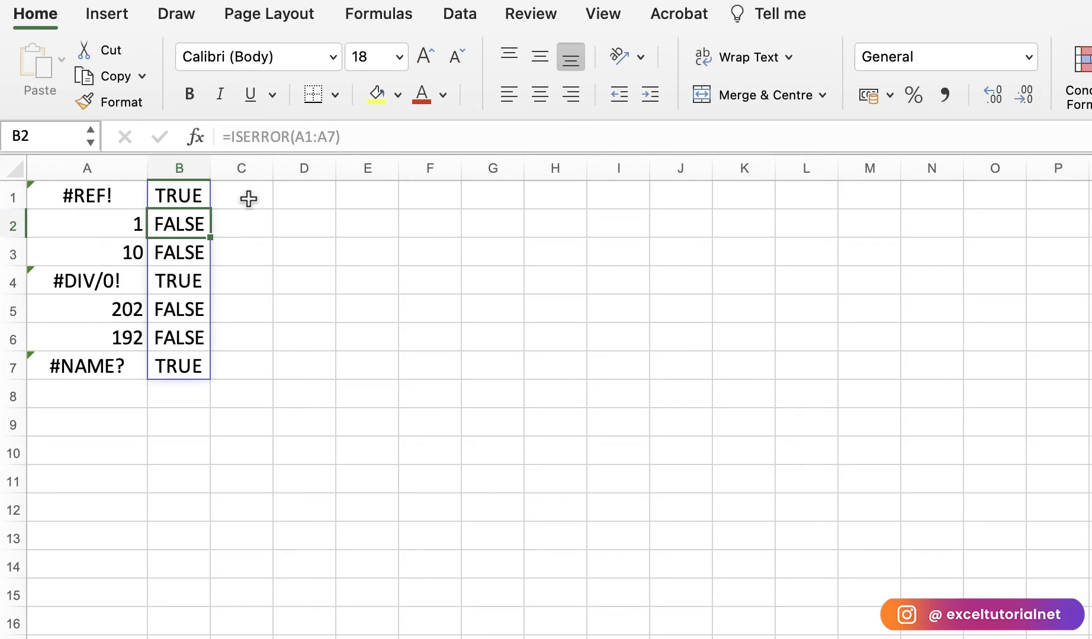
{"action": "left_click", "coordinate": [241, 195]}
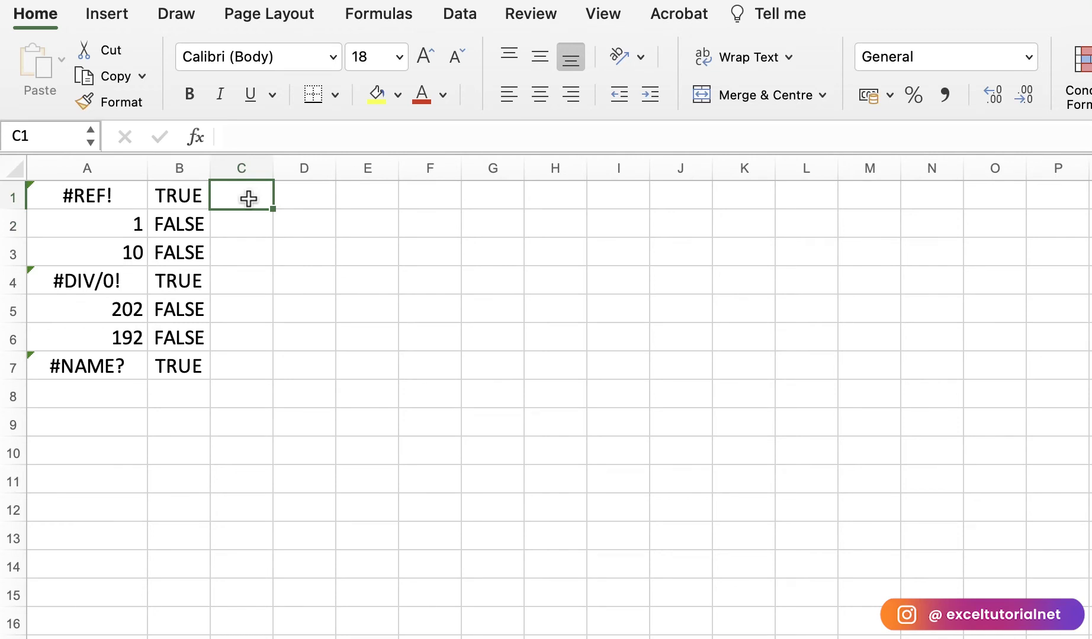
{"action": "mouse_move", "coordinate": [213, 194]}
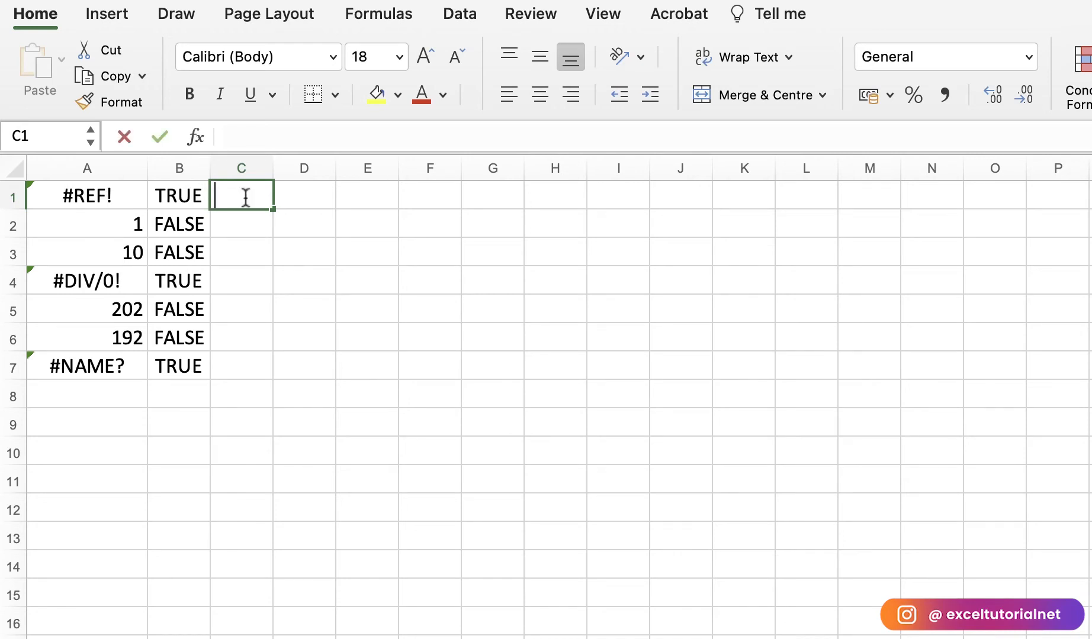
Step: Enter =COUNTIF(B1:B7,"TRUE") in C1, returning 3
{"action": "type", "text": "=COUNTIF(B1:"}
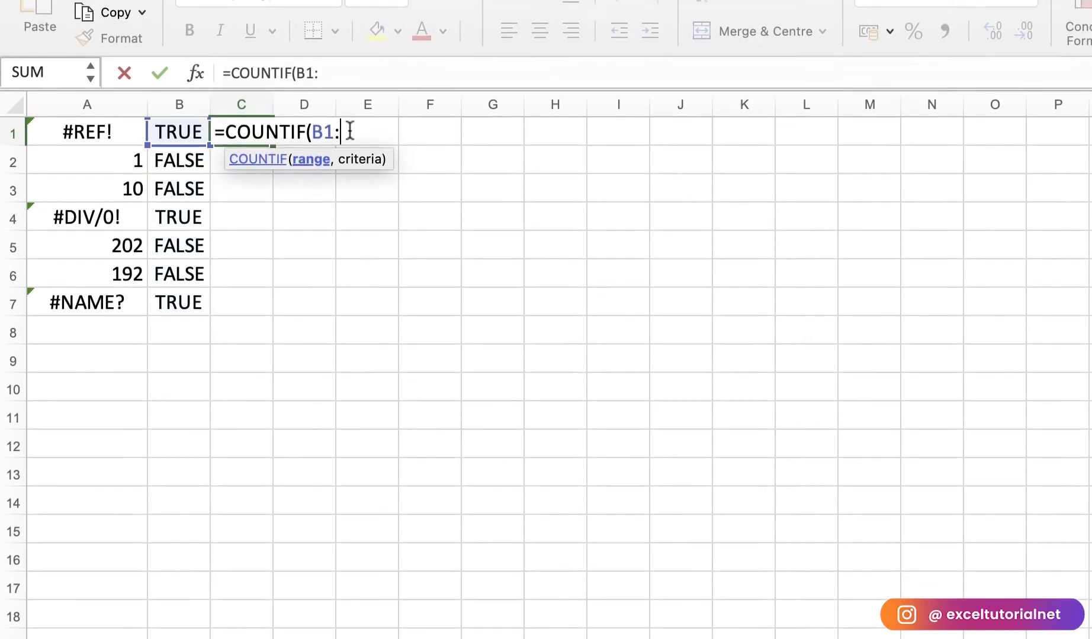
{"action": "type", "text": "b"}
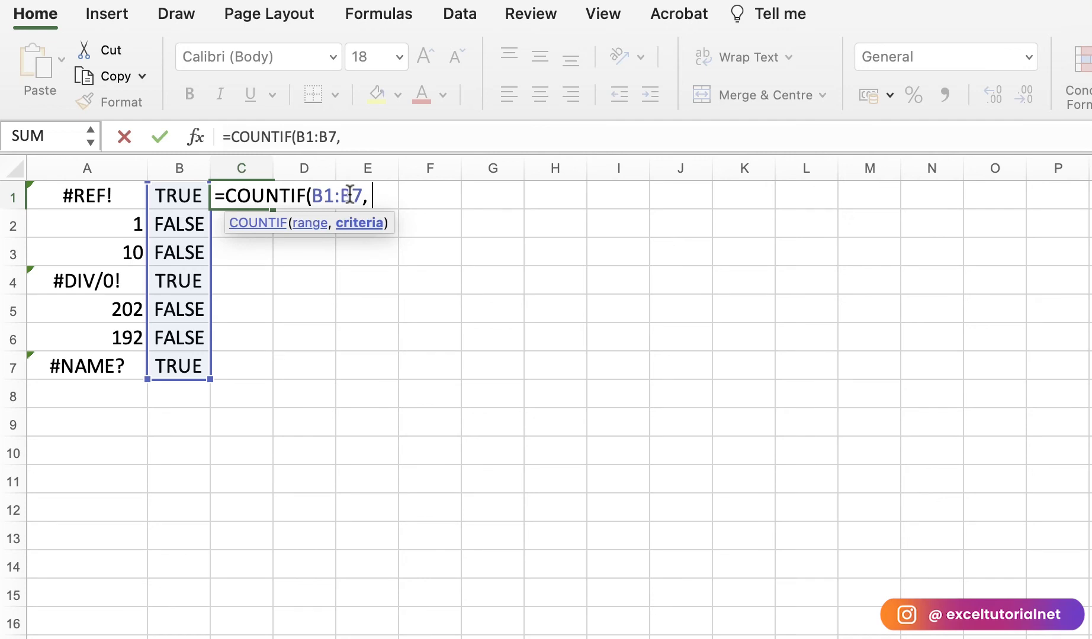
{"action": "type", "text": "\""}
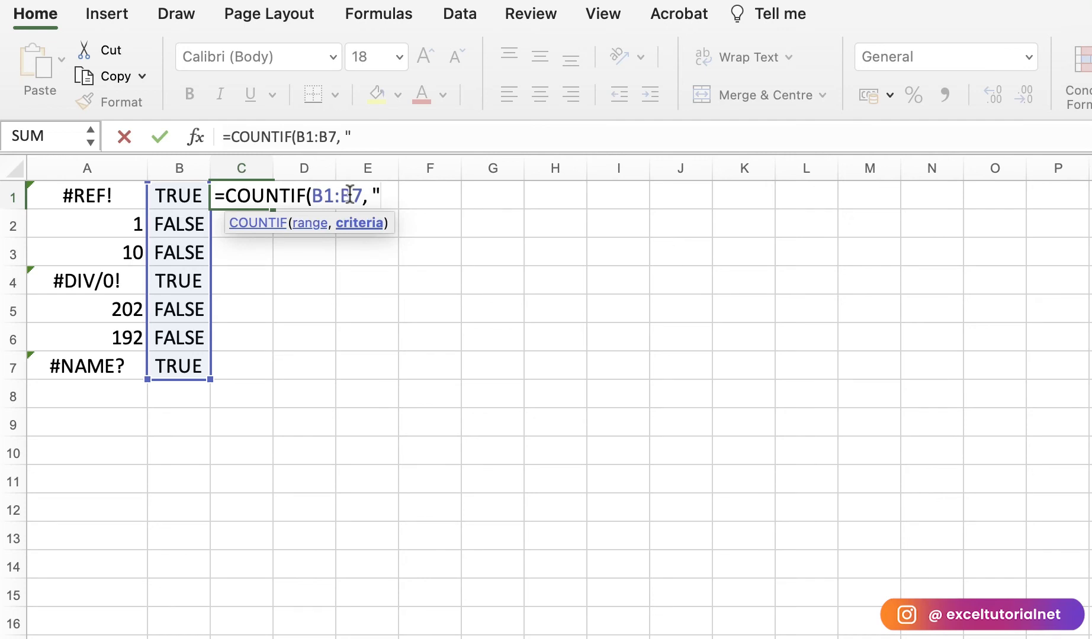
{"action": "type", "text": "TRUE\")"}
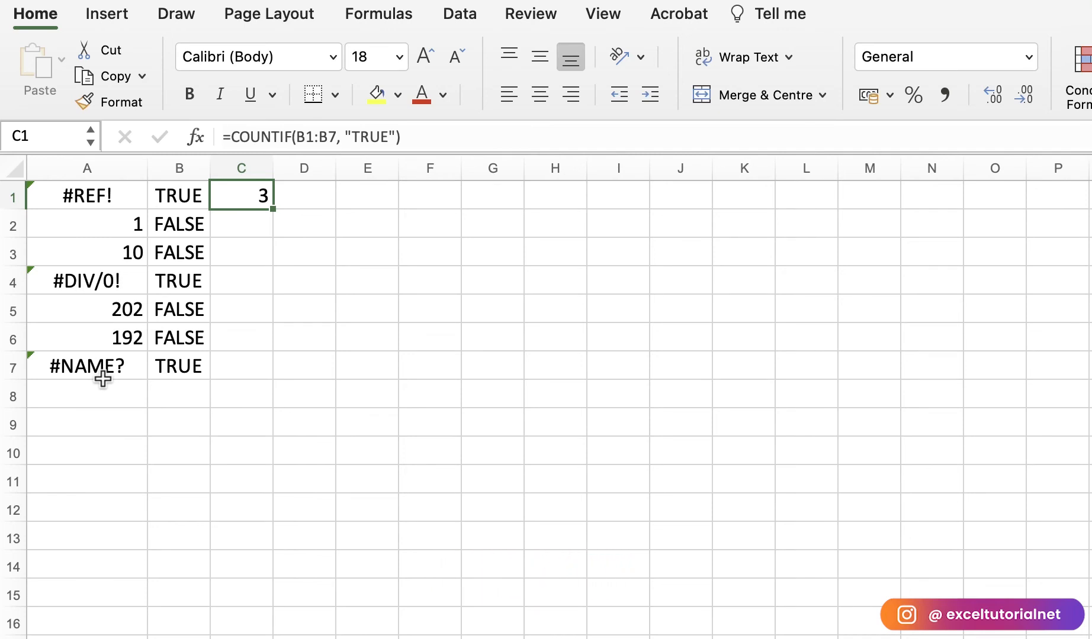
{"action": "mouse_move", "coordinate": [102, 415]}
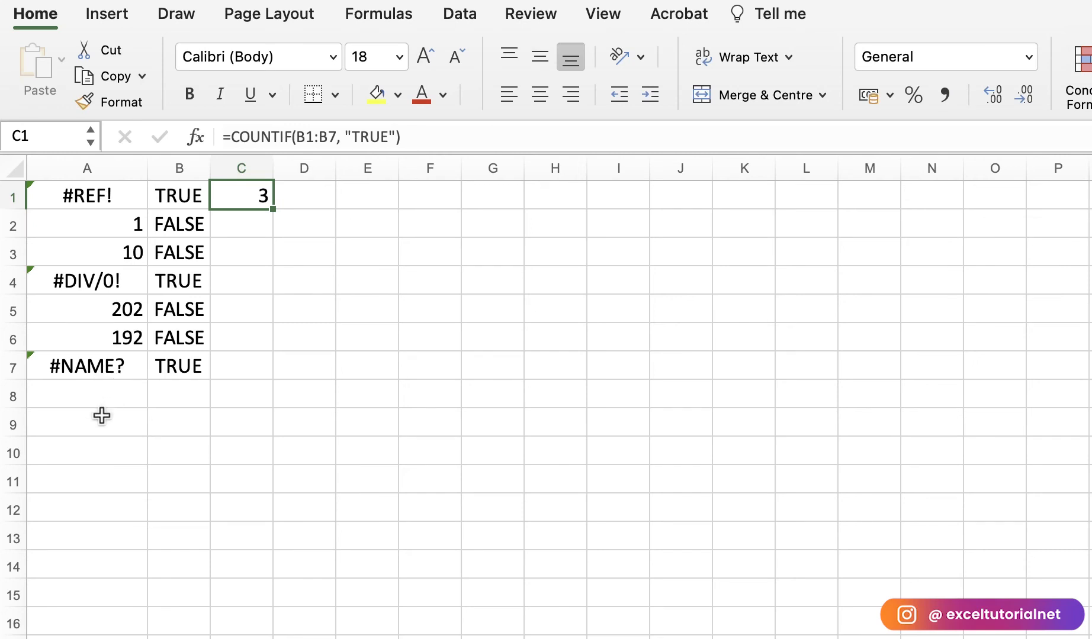
Step: Wrap the B1 formula as =IF(ISERROR(A1:A7),1,"")
{"action": "left_click", "coordinate": [178, 195]}
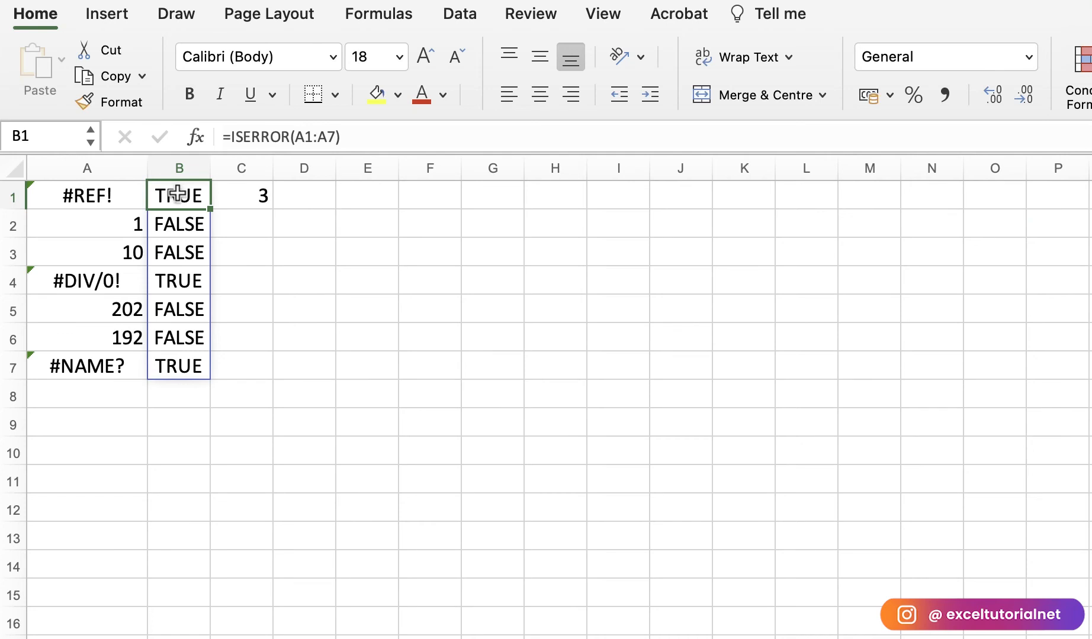
{"action": "mouse_move", "coordinate": [223, 233]}
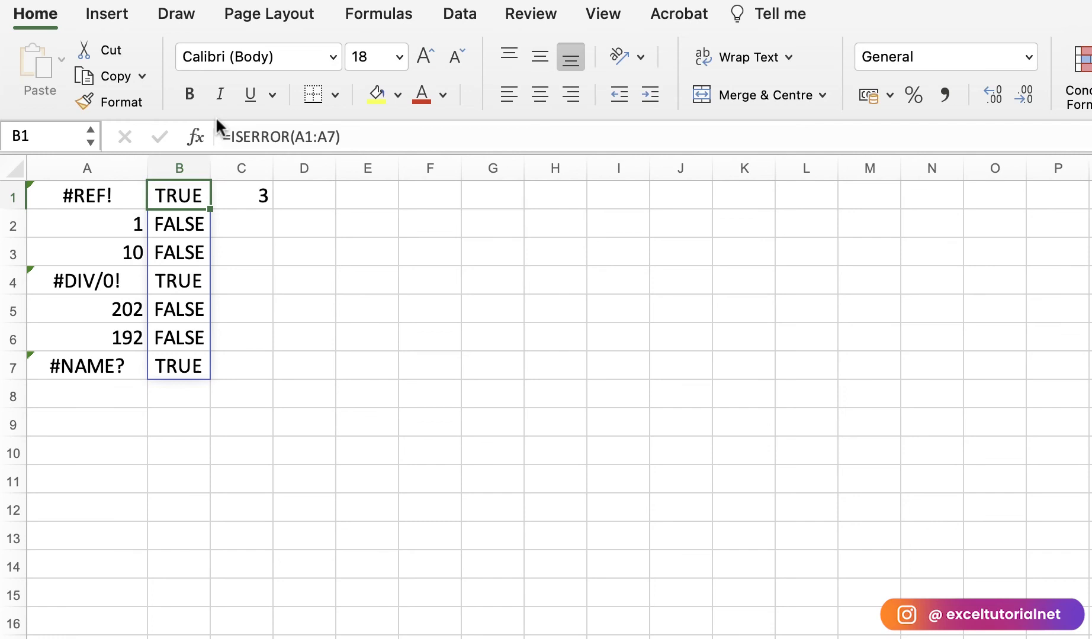
{"action": "double_click", "coordinate": [178, 195]}
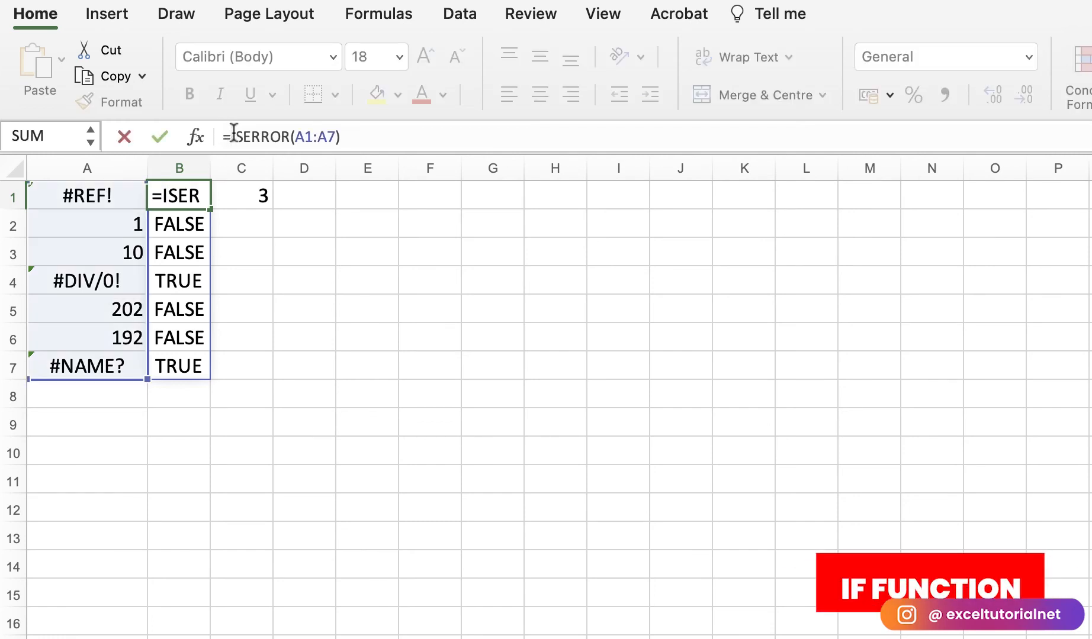
{"action": "type", "text": "IF"}
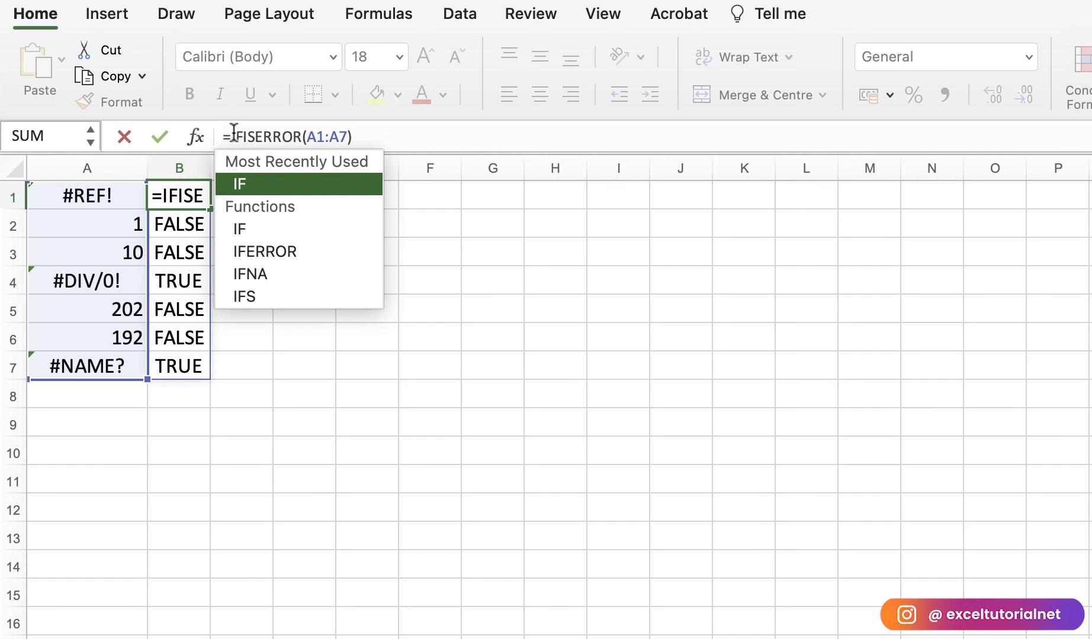
{"action": "left_click", "coordinate": [240, 184]}
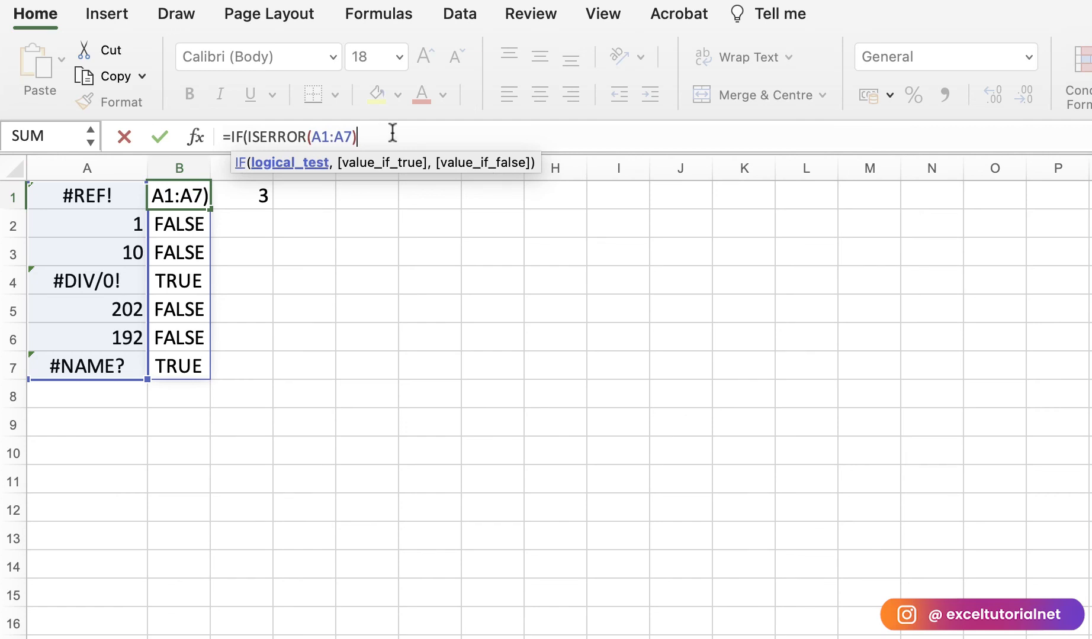
{"action": "type", "text": ","}
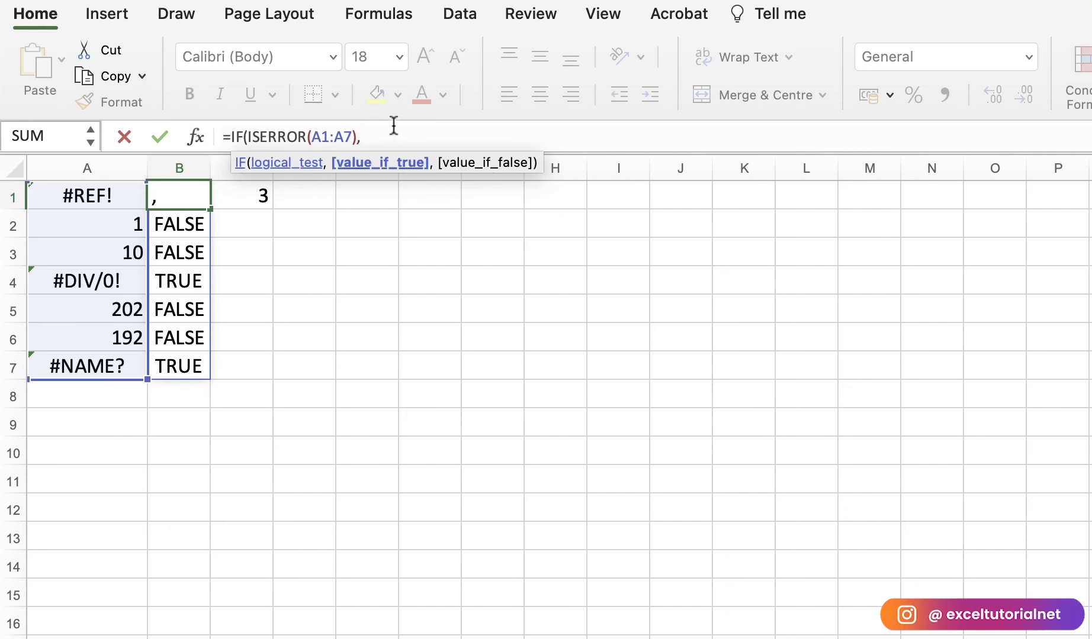
{"action": "type", "text": "1"}
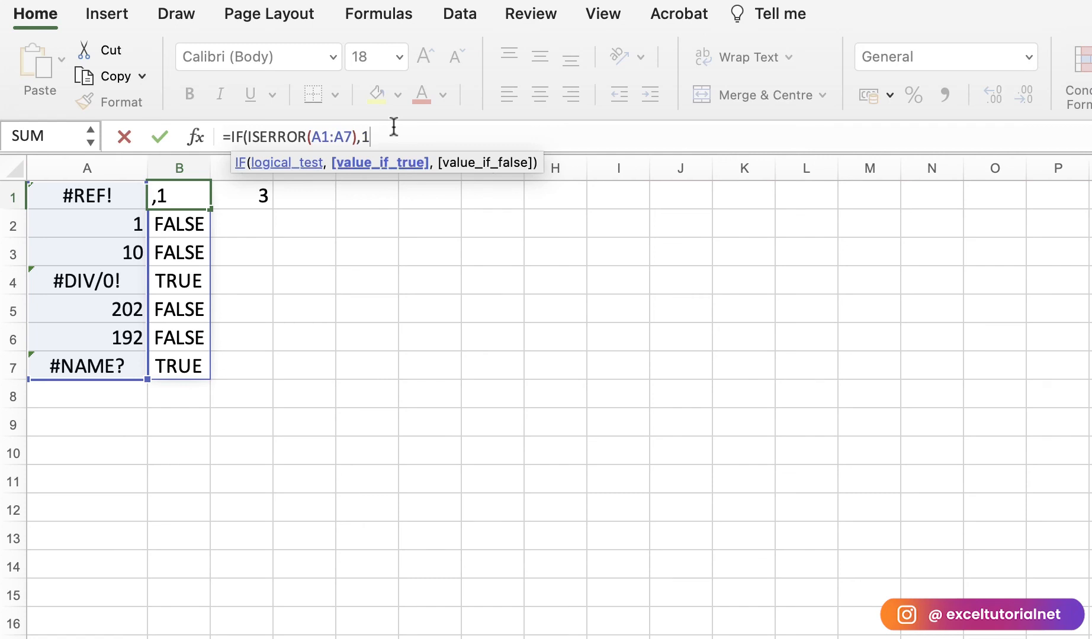
{"action": "type", "text": ","}
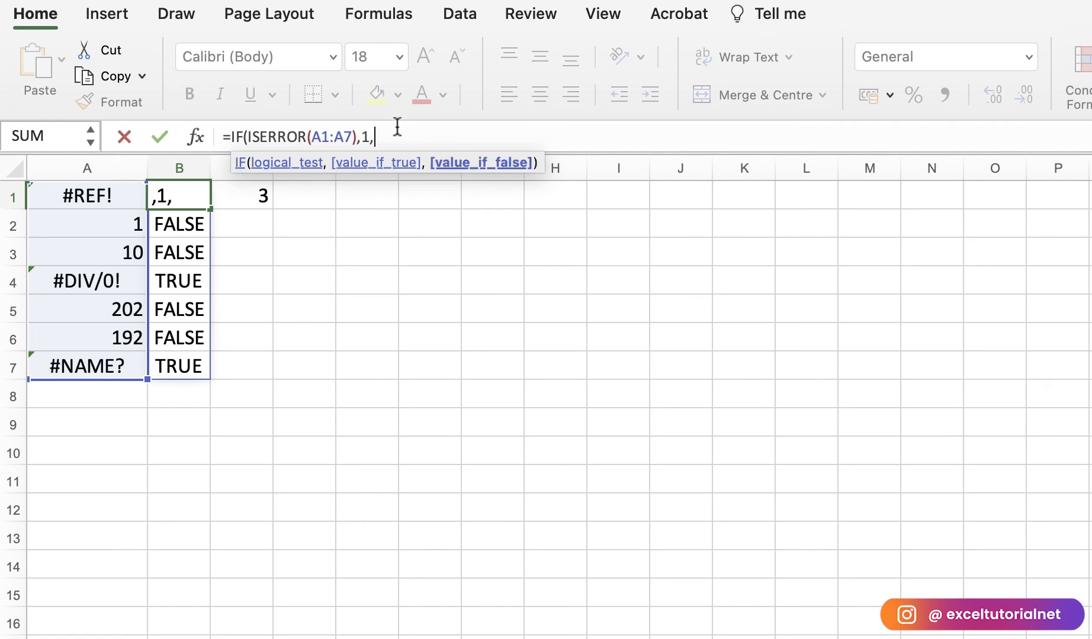
{"action": "type", "text": "\"\")"}
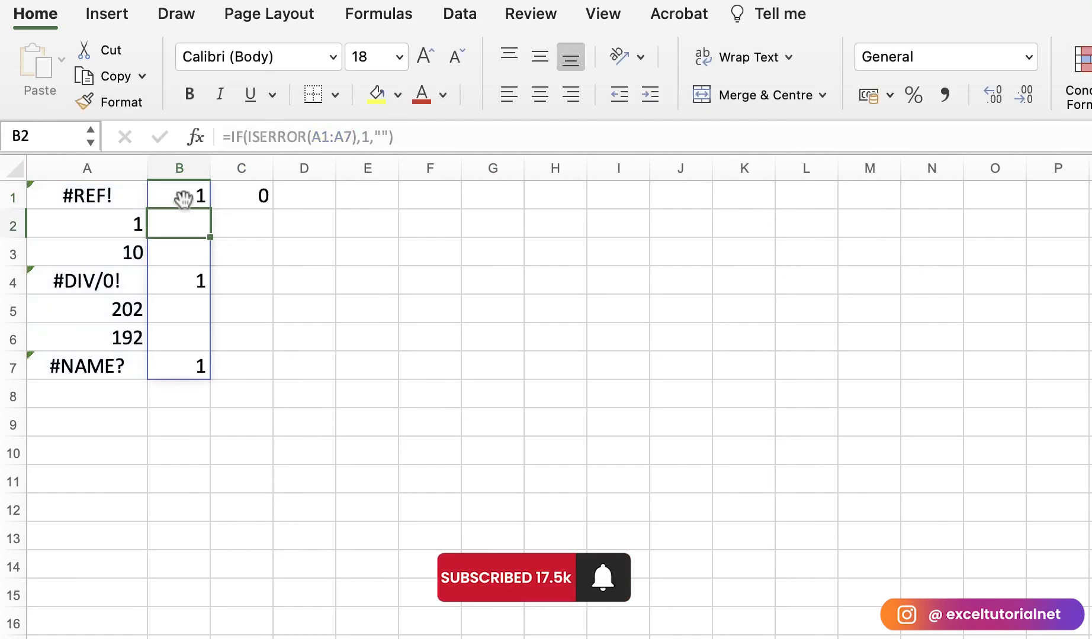
Step: Select B1 to begin wrapping its IF formula in COUNT
{"action": "left_click", "coordinate": [178, 195]}
{"action": "type", "text": "COUNT("}
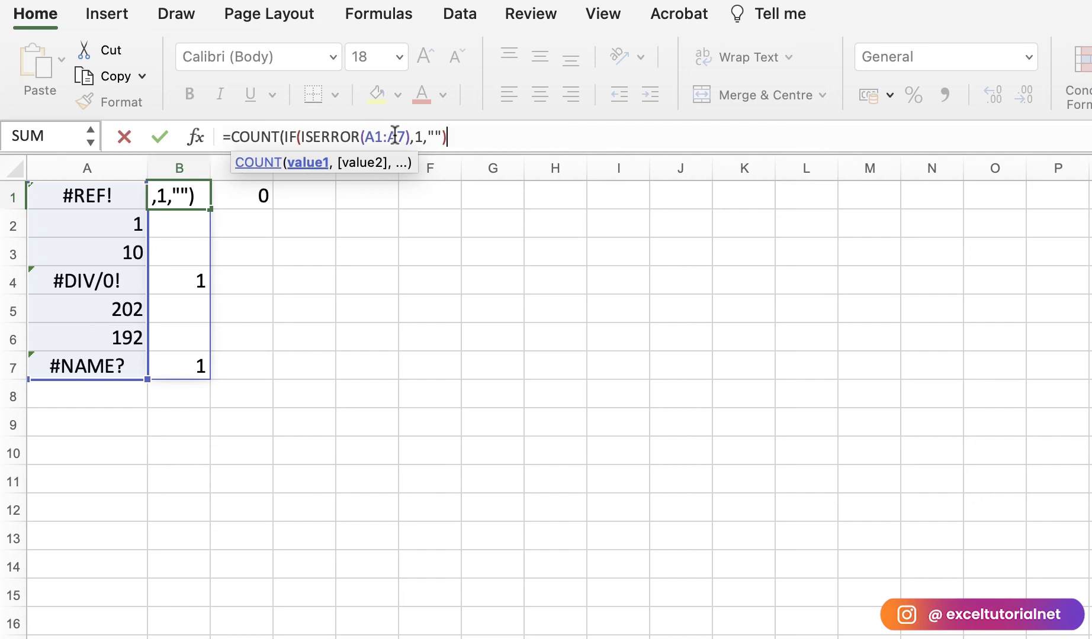
{"action": "mouse_move", "coordinate": [478, 141]}
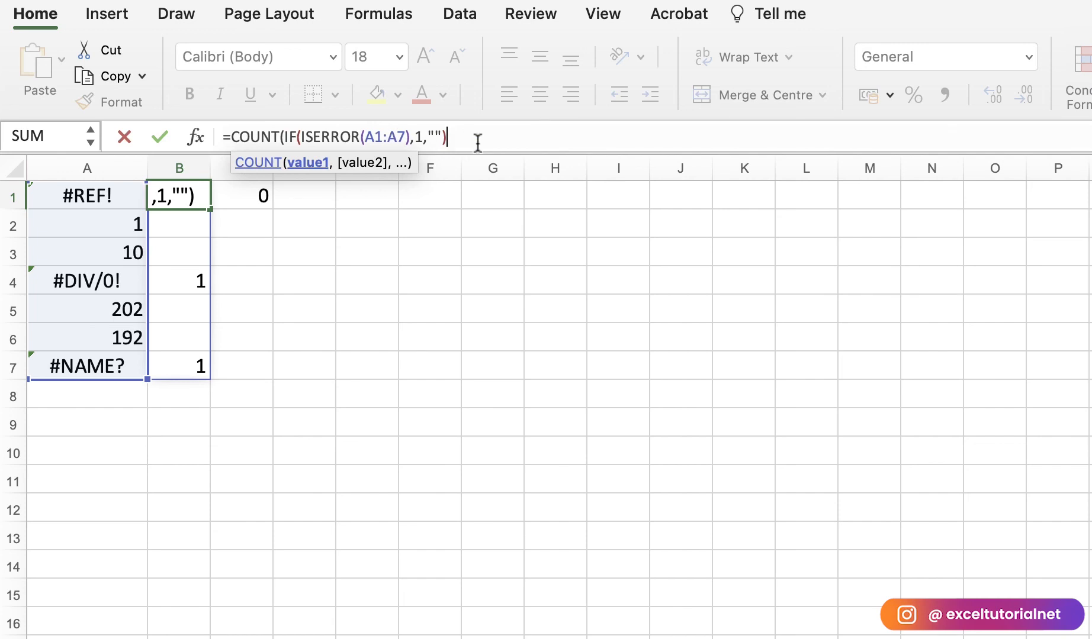